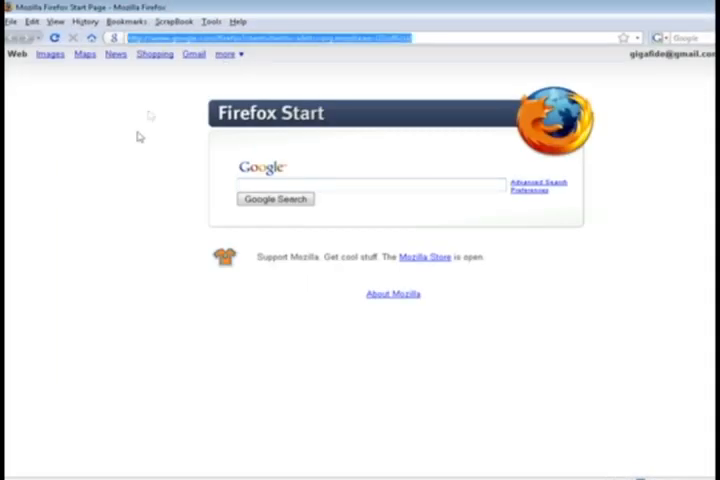
Step: Begin typing 'hotspot' into the Google search box on the Firefox Start page
{"action": "type", "text": "www.hu"}
{"action": "left_click", "coordinate": [371, 185]}
{"action": "type", "text": "hotspot"}
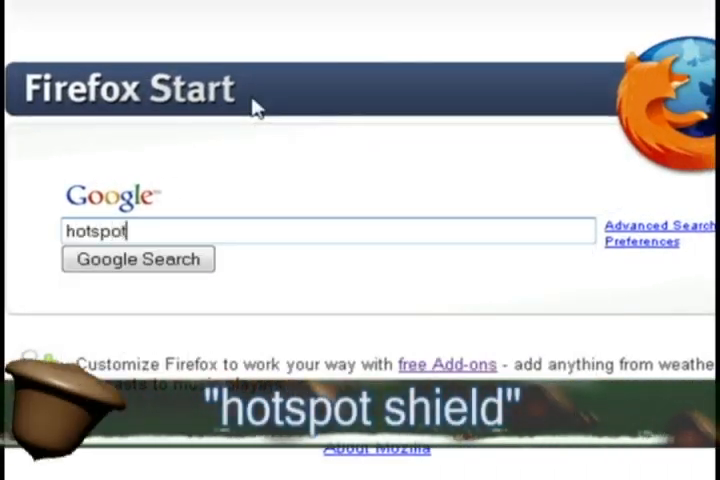
Step: Search Google for 'hotspot shield' and download the latest version from AnchorFree's site
{"action": "type", "text": "shield"}
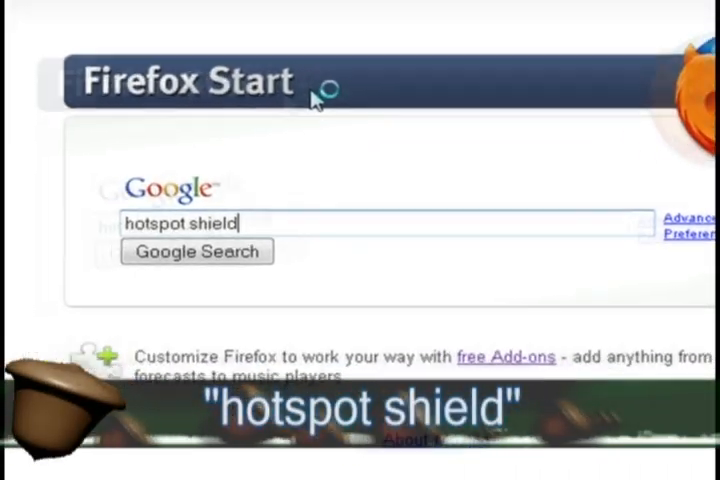
{"action": "left_click", "coordinate": [197, 251]}
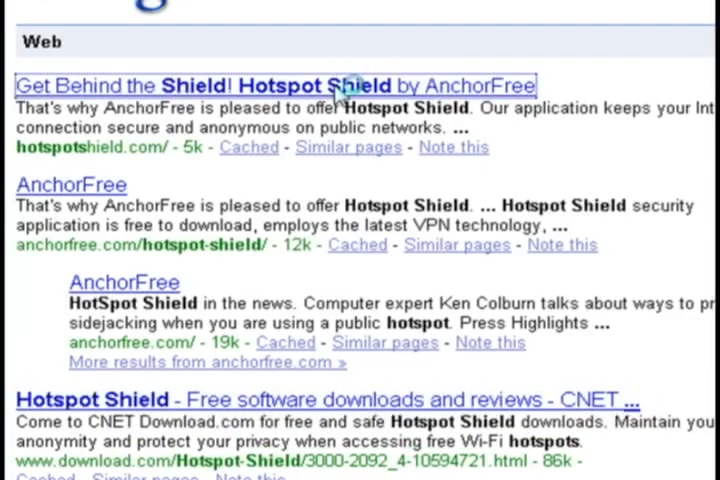
{"action": "left_click", "coordinate": [280, 84]}
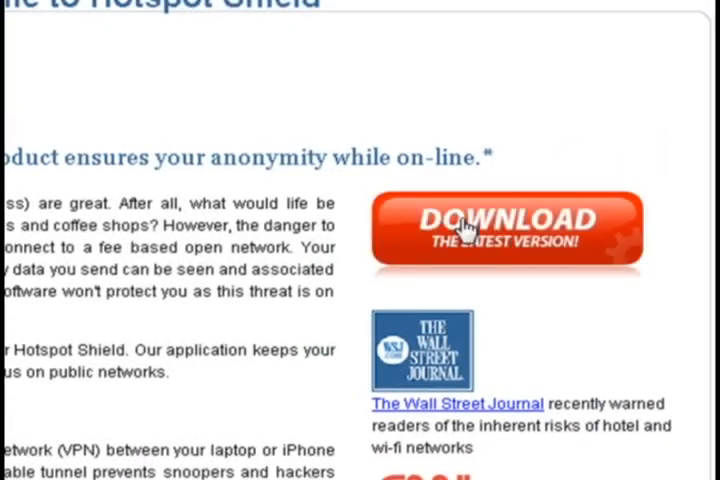
{"action": "left_click", "coordinate": [505, 225]}
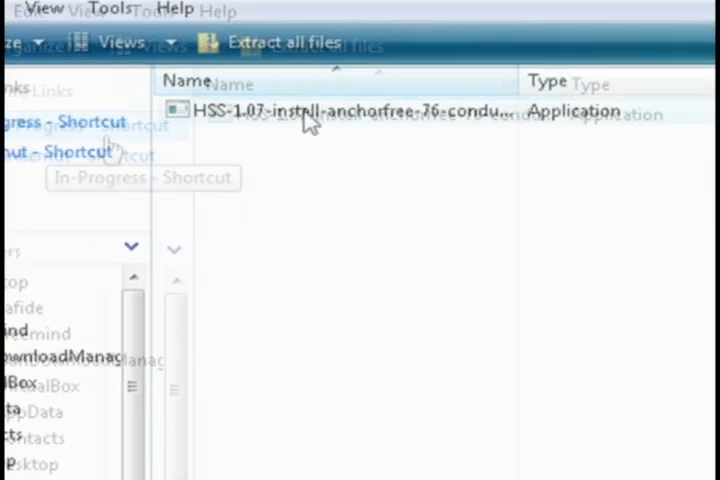
Step: Run the Hotspot Shield 1.07 installer past the security warning, welcome and toolbar pages to completion
{"action": "double_click", "coordinate": [340, 110]}
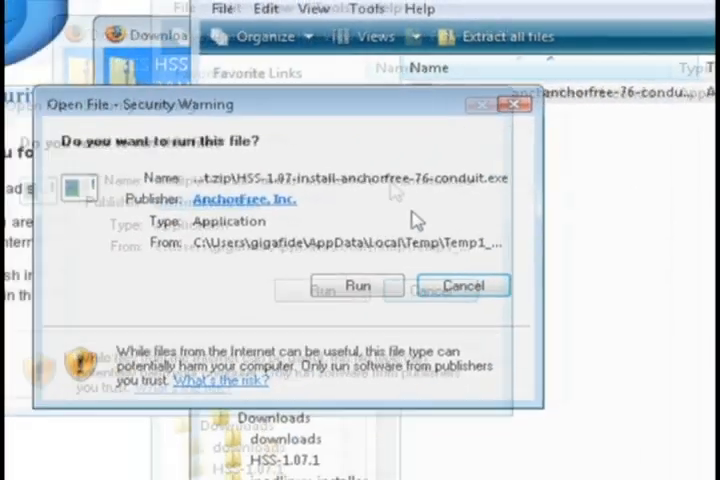
{"action": "left_click", "coordinate": [355, 286]}
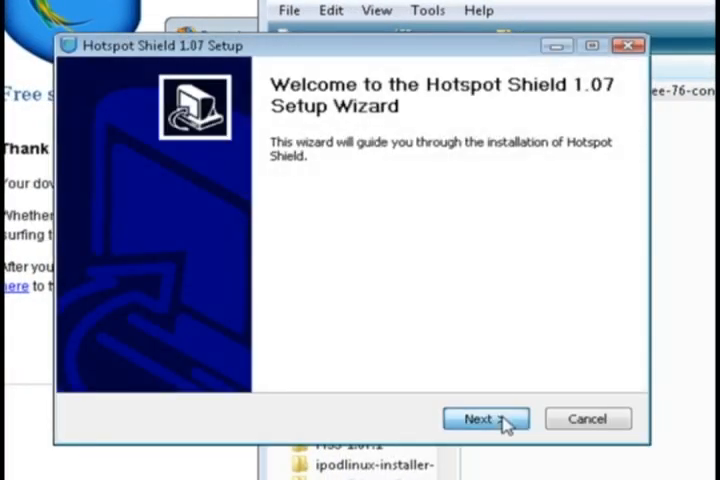
{"action": "left_click", "coordinate": [485, 418]}
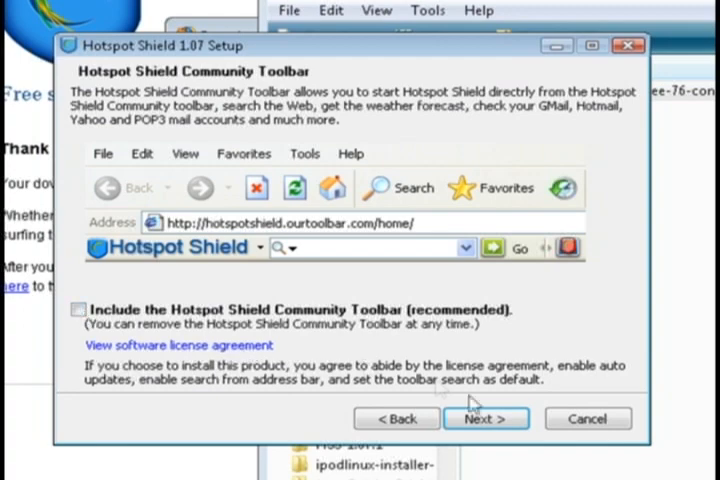
{"action": "left_click", "coordinate": [485, 418]}
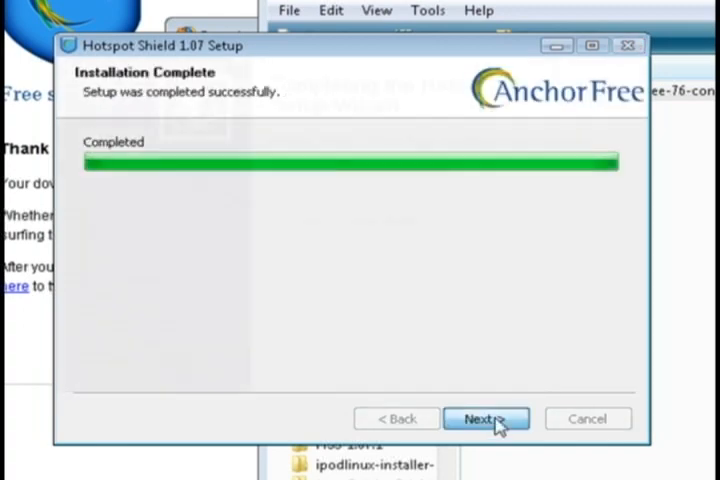
{"action": "left_click", "coordinate": [487, 419]}
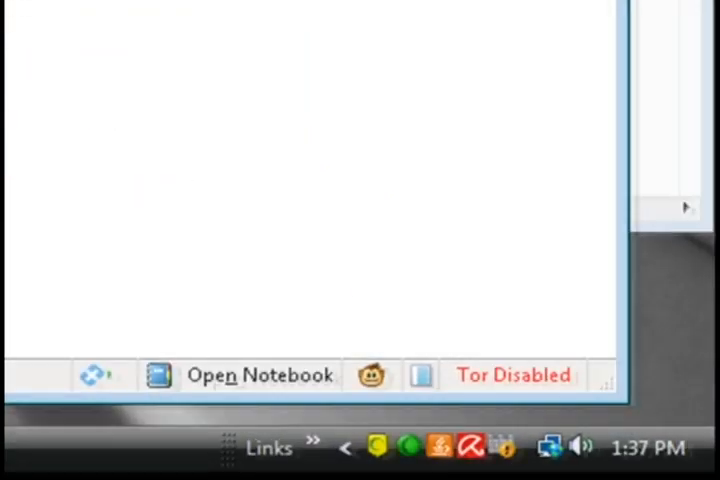
{"action": "mouse_move", "coordinate": [378, 447]}
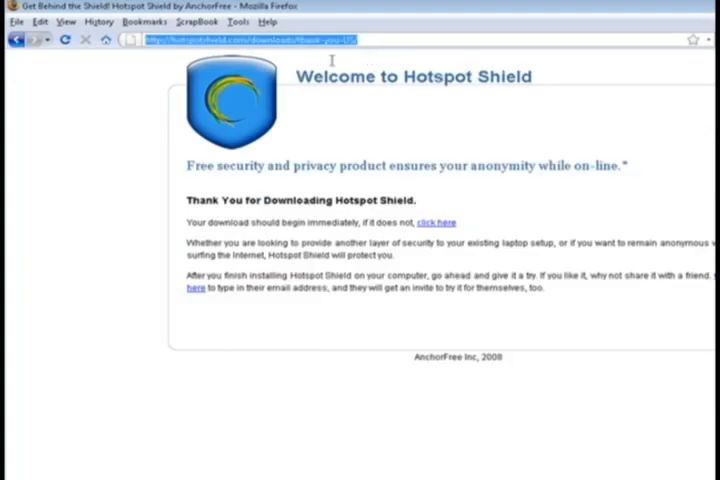
{"action": "type", "text": "www.c"}
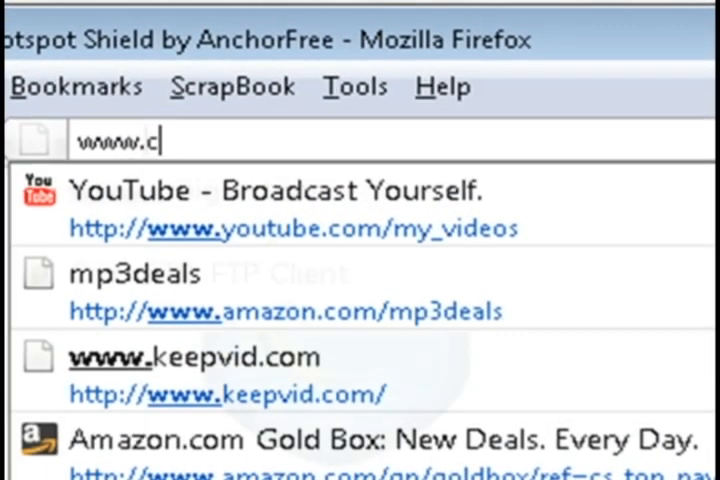